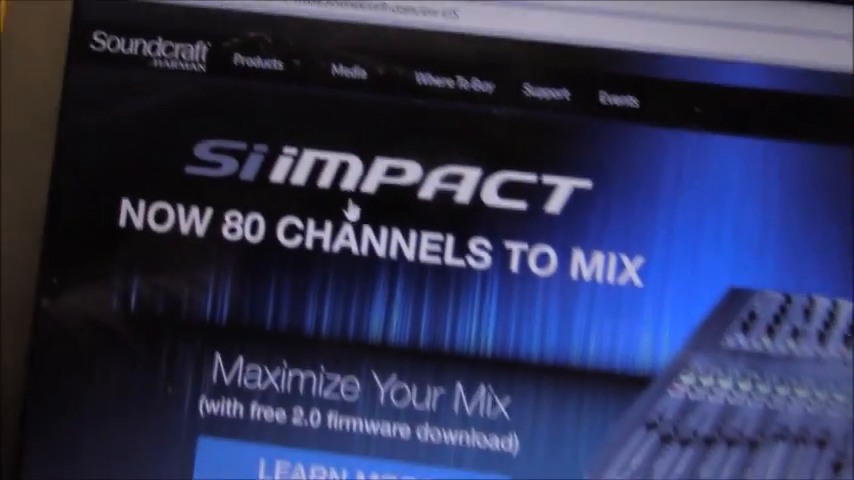
- Open the Soundcraft products list to reach the Signature Series mixing consoles
{"action": "left_click", "coordinate": [224, 122]}
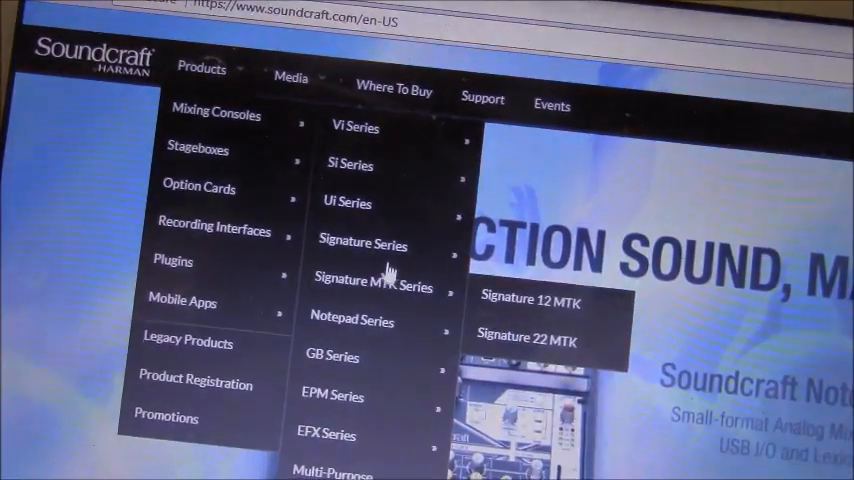
{"action": "mouse_move", "coordinate": [350, 243]}
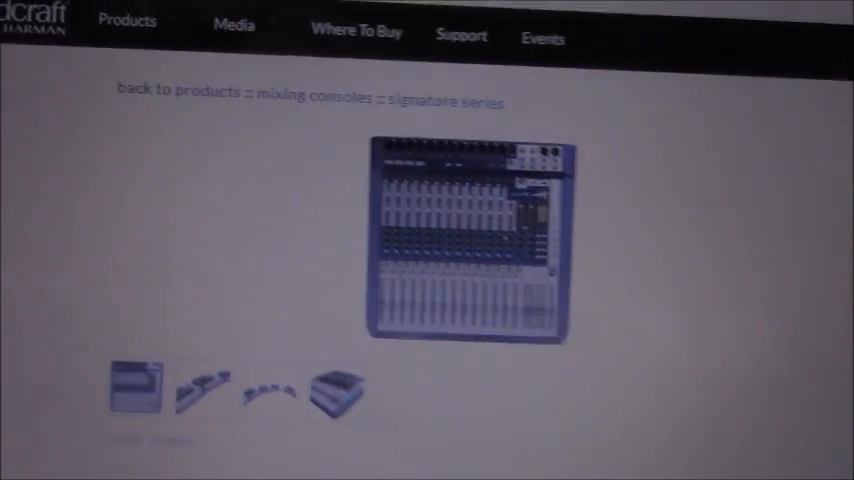
- Open the Soundcraft Multichannel USB Audio Driver V3.20 link from the product's downloads
{"action": "scroll", "scroll_direction": "down", "scroll_amount": 3}
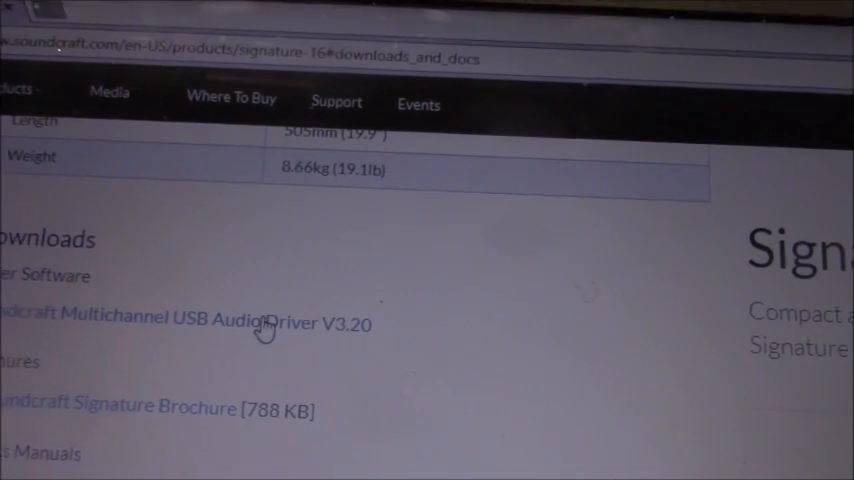
{"action": "scroll", "scroll_direction": "down", "scroll_amount": 3}
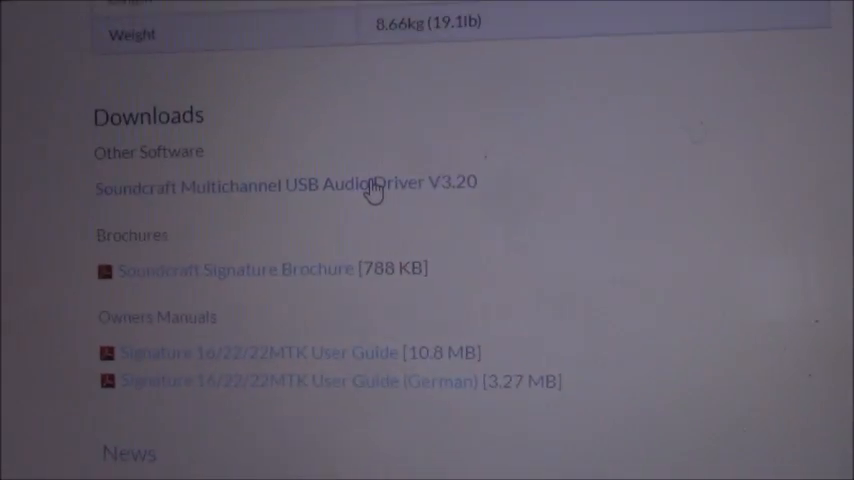
{"action": "scroll", "scroll_direction": "up", "scroll_amount": 3}
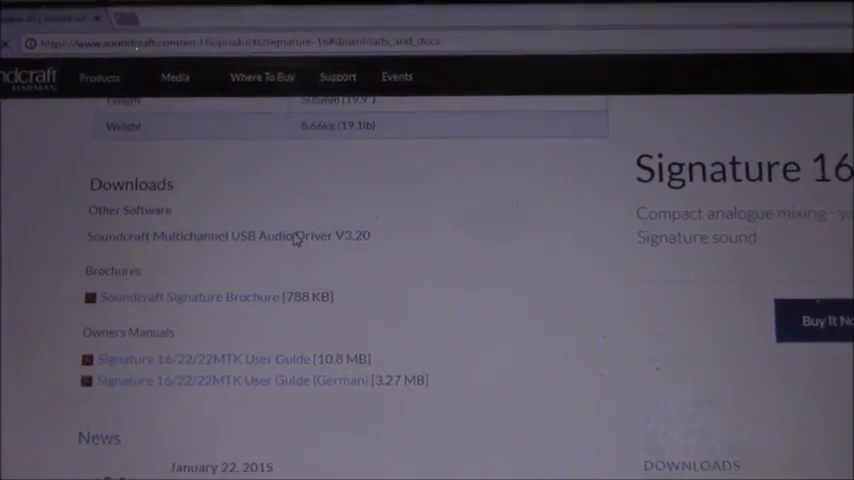
{"action": "left_click", "coordinate": [228, 236]}
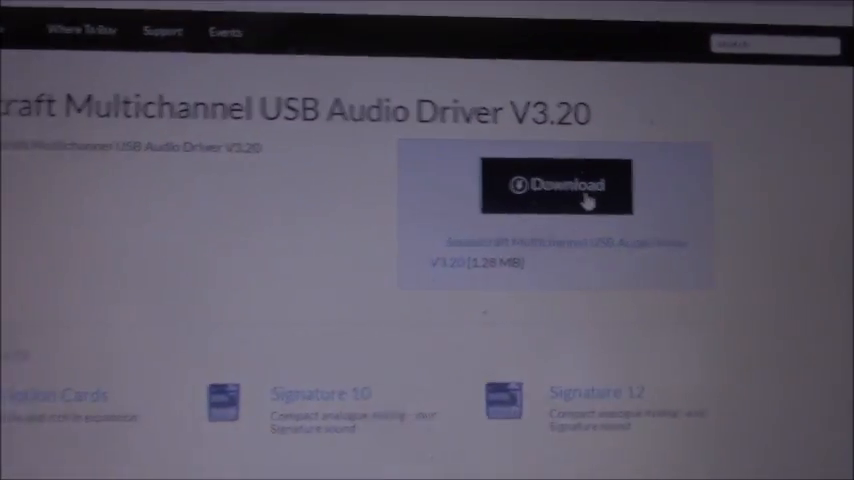
- Download the USB audio driver zip and open it from the download bar
{"action": "left_click", "coordinate": [555, 185]}
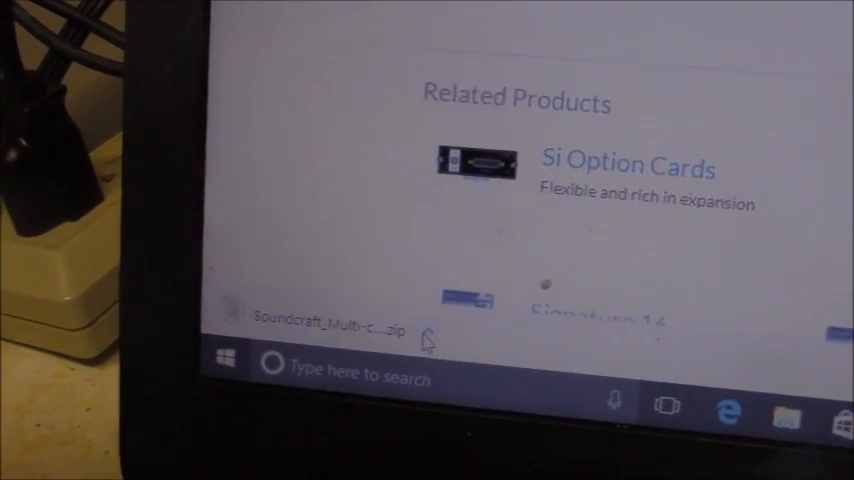
{"action": "right_click", "coordinate": [420, 340]}
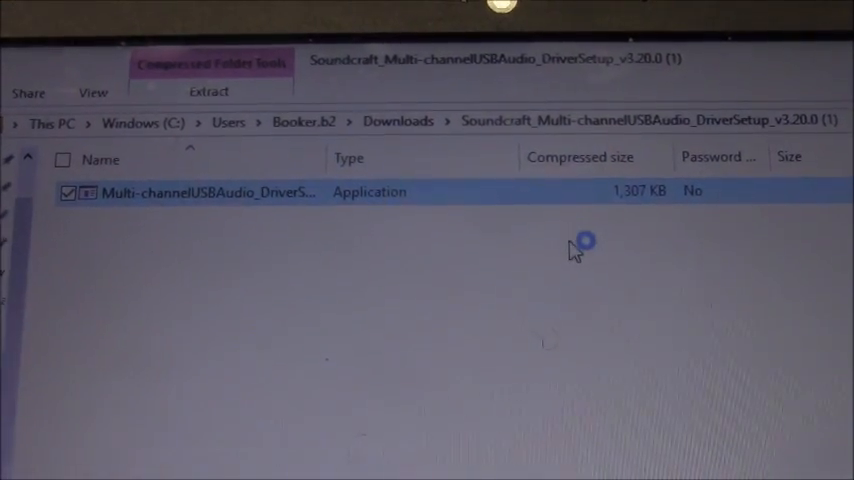
- Run the Multi-channel USB Audio v3.20.0 setup and approve the User Account Control prompt
{"action": "double_click", "coordinate": [205, 192]}
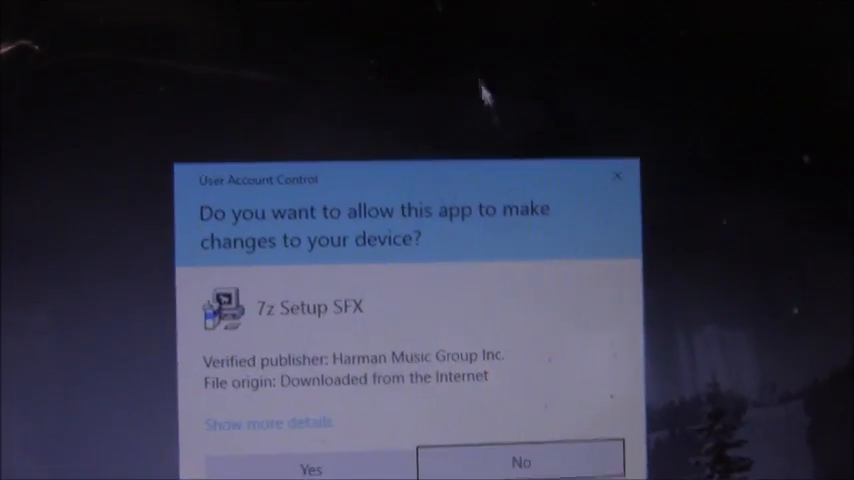
{"action": "left_click", "coordinate": [311, 468]}
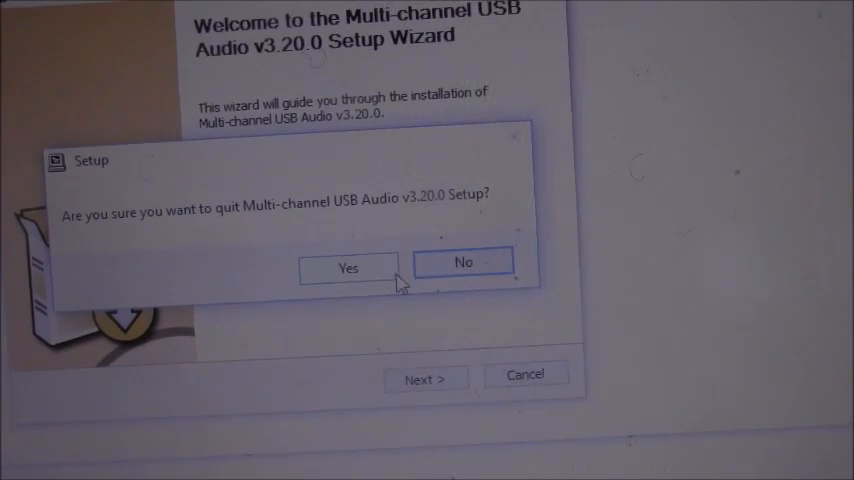
- Quit the driver setup and launch Soundcraft USB Audio Control Panel from Recently added
{"action": "left_click", "coordinate": [348, 267]}
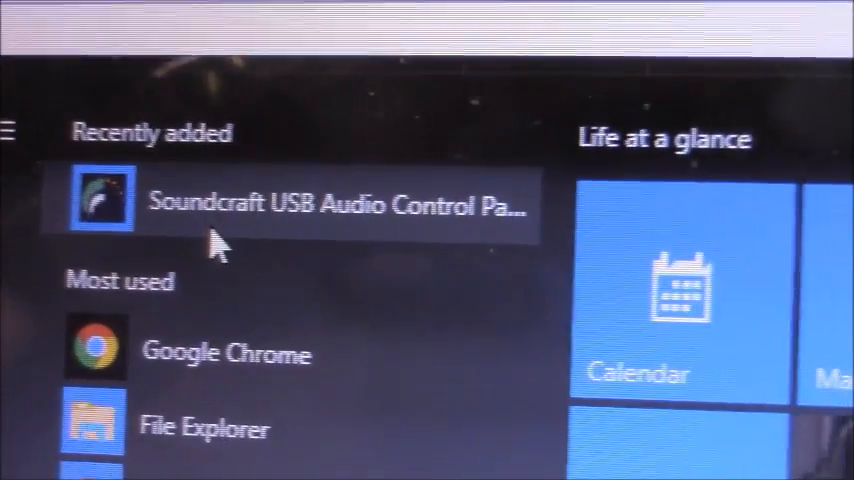
{"action": "left_click", "coordinate": [310, 205]}
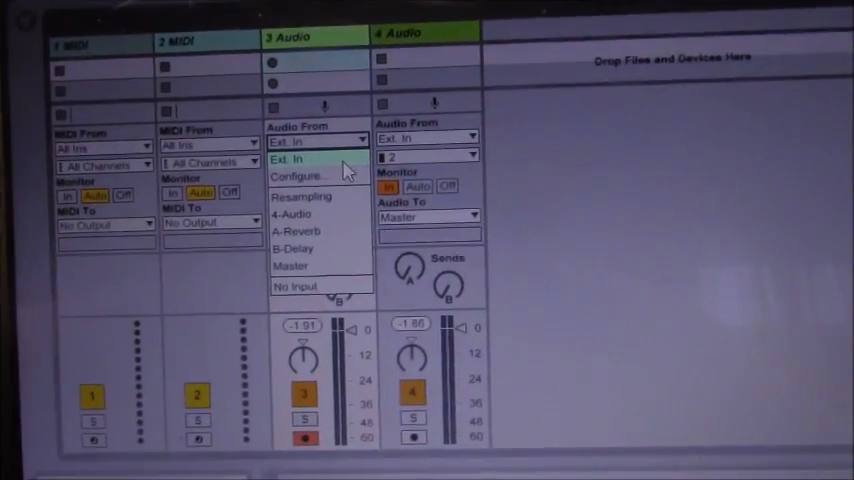
- Set Audio Input Device to Line (Soundcraft Signature Series) in Preferences, then close it
{"action": "left_click", "coordinate": [300, 176]}
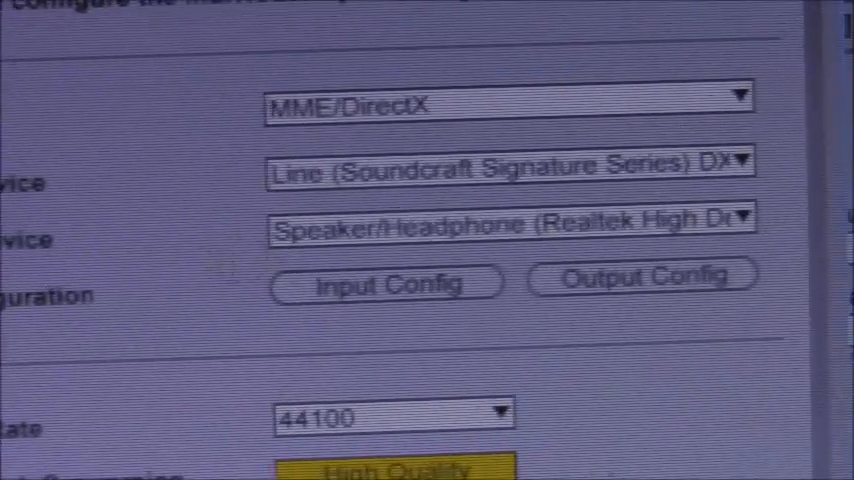
{"action": "scroll", "scroll_direction": "down", "scroll_amount": 3}
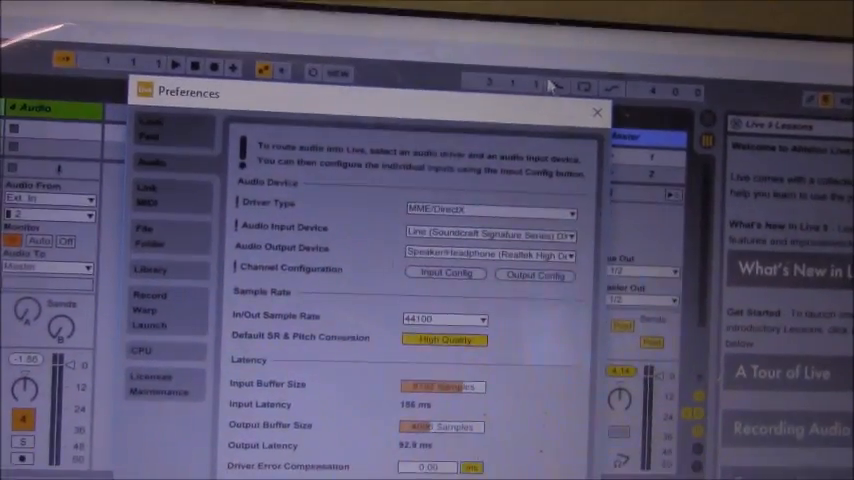
{"action": "left_click", "coordinate": [597, 112]}
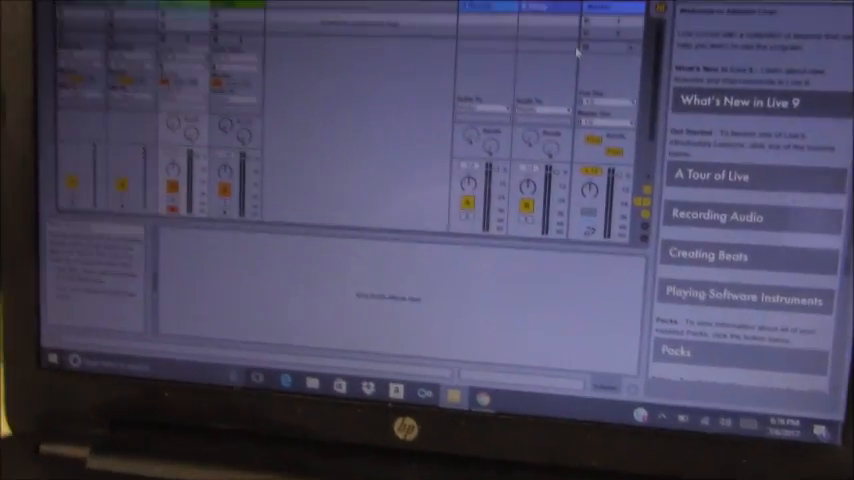